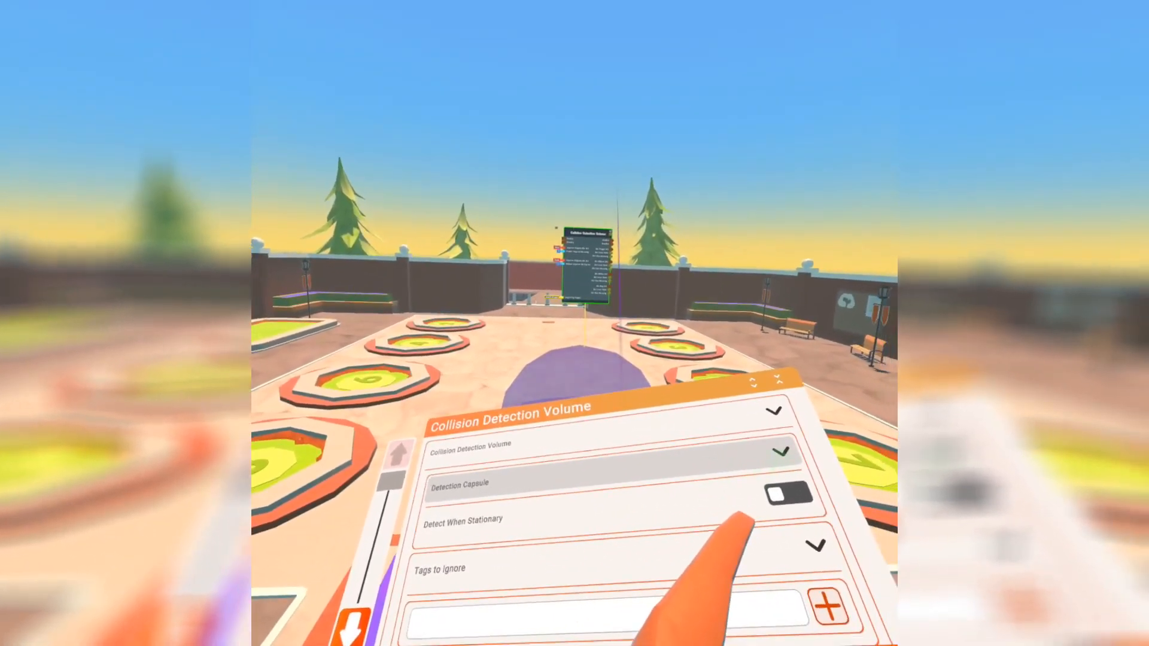
Reopen the Collision Detection Volume's config panel showing the authority and impact decal options.
{"action": "left_click", "coordinate": [651, 623]}
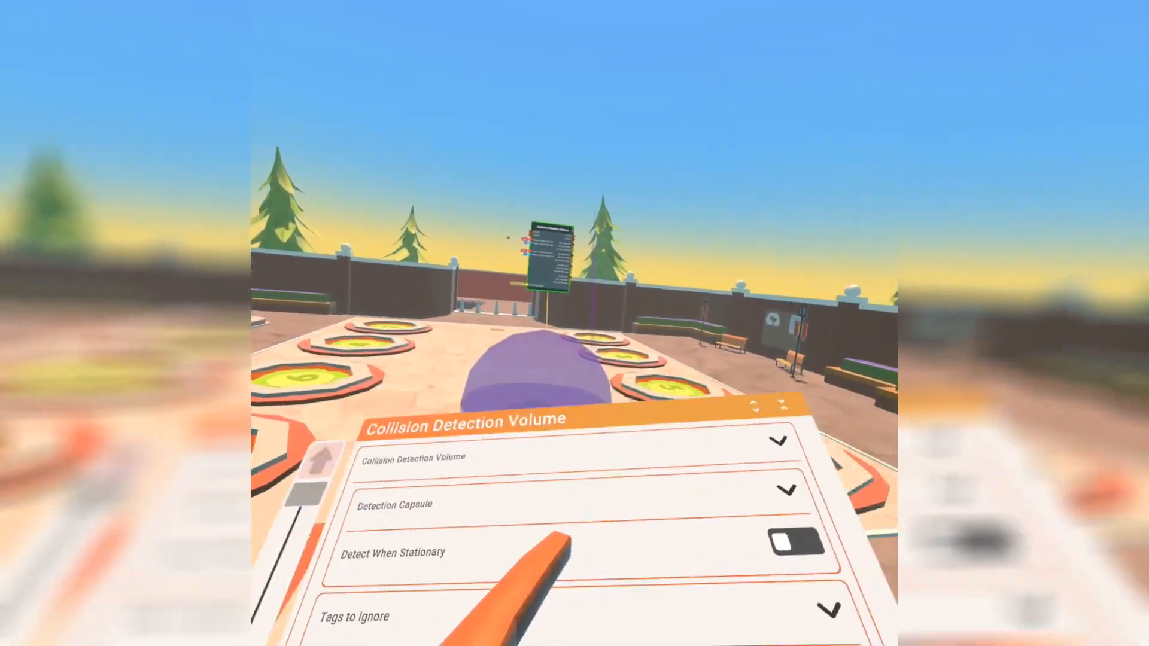
{"action": "left_click", "coordinate": [809, 537]}
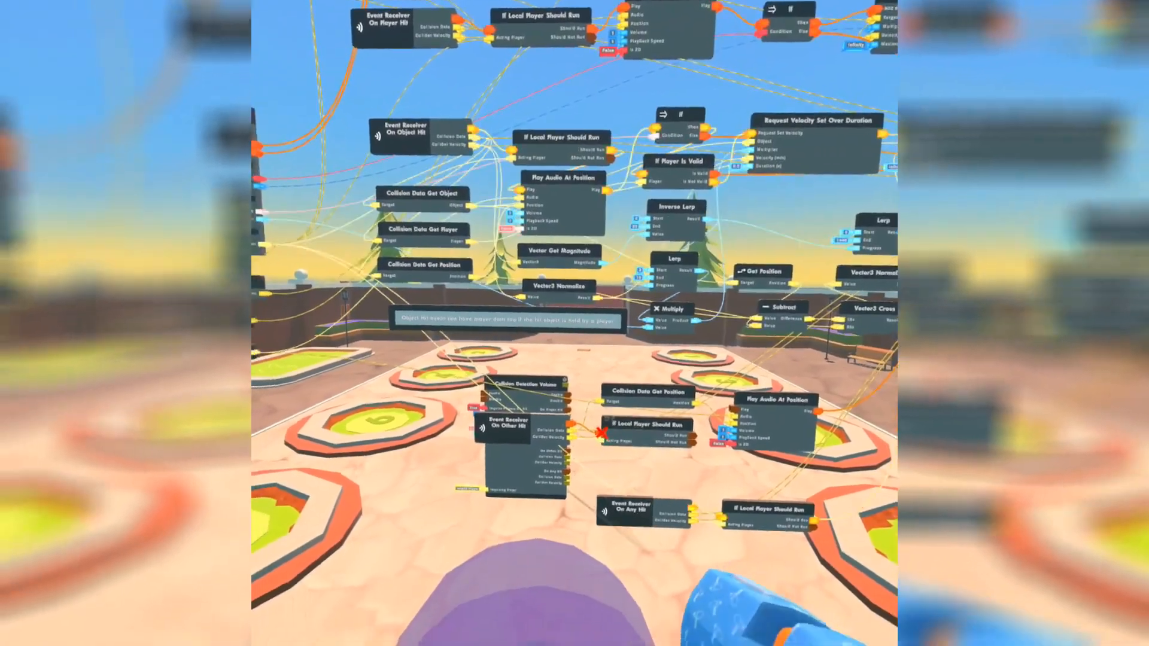
{"action": "mouse_move", "coordinate": [575, 323]}
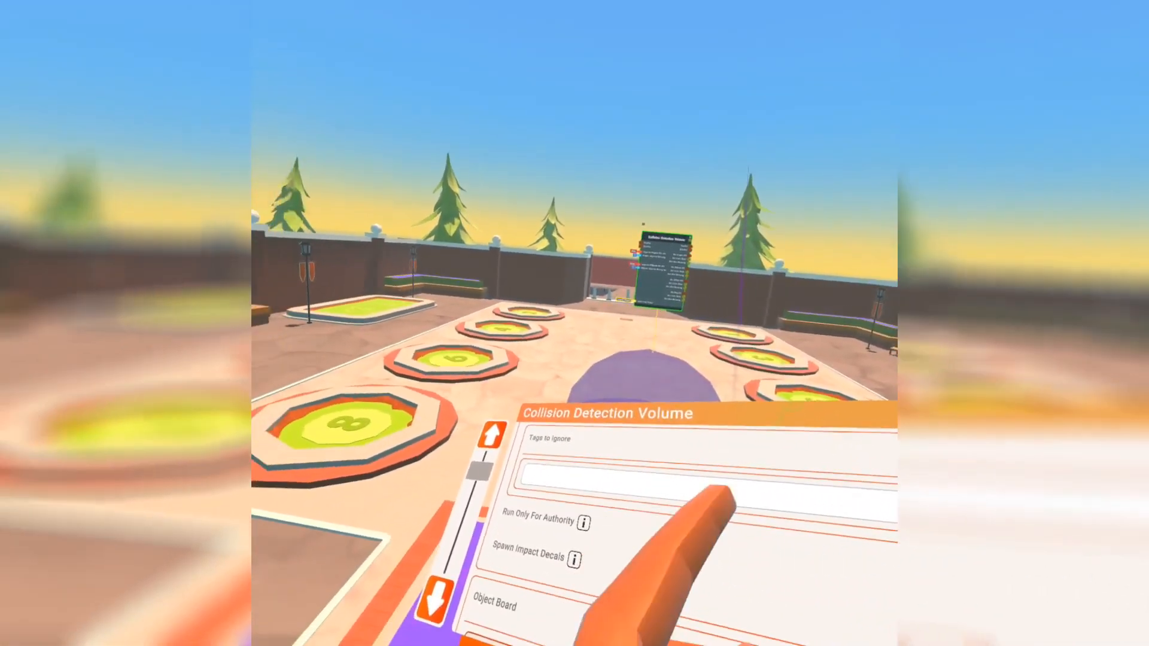
{"action": "left_click", "coordinate": [586, 524]}
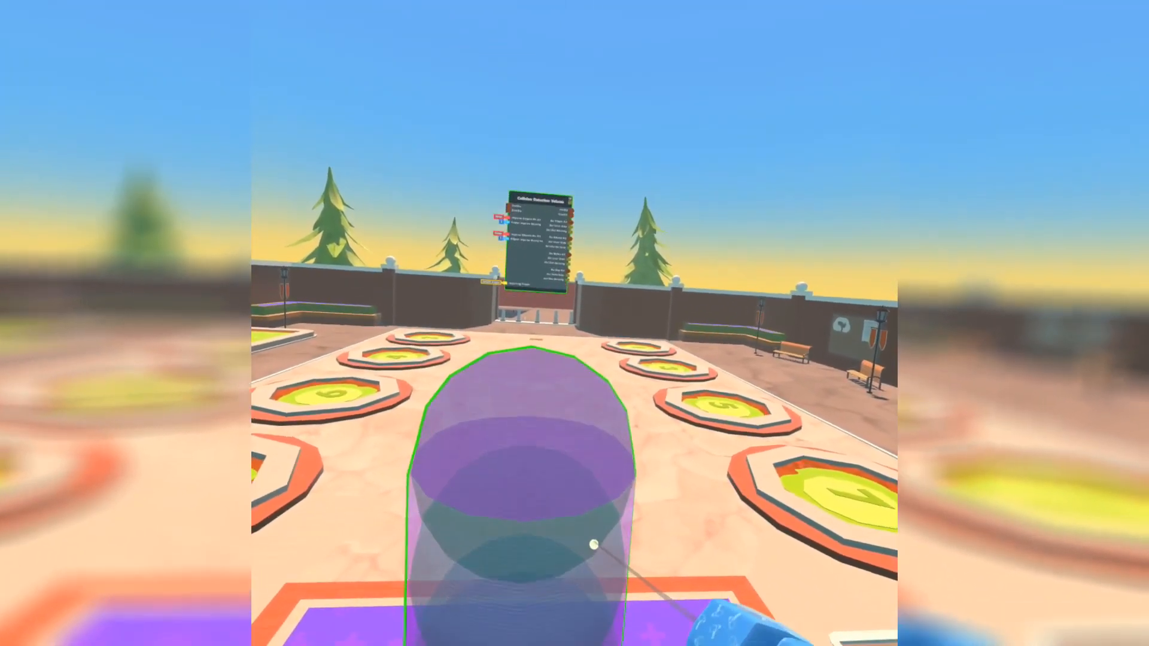
{"action": "mouse_move", "coordinate": [575, 323]}
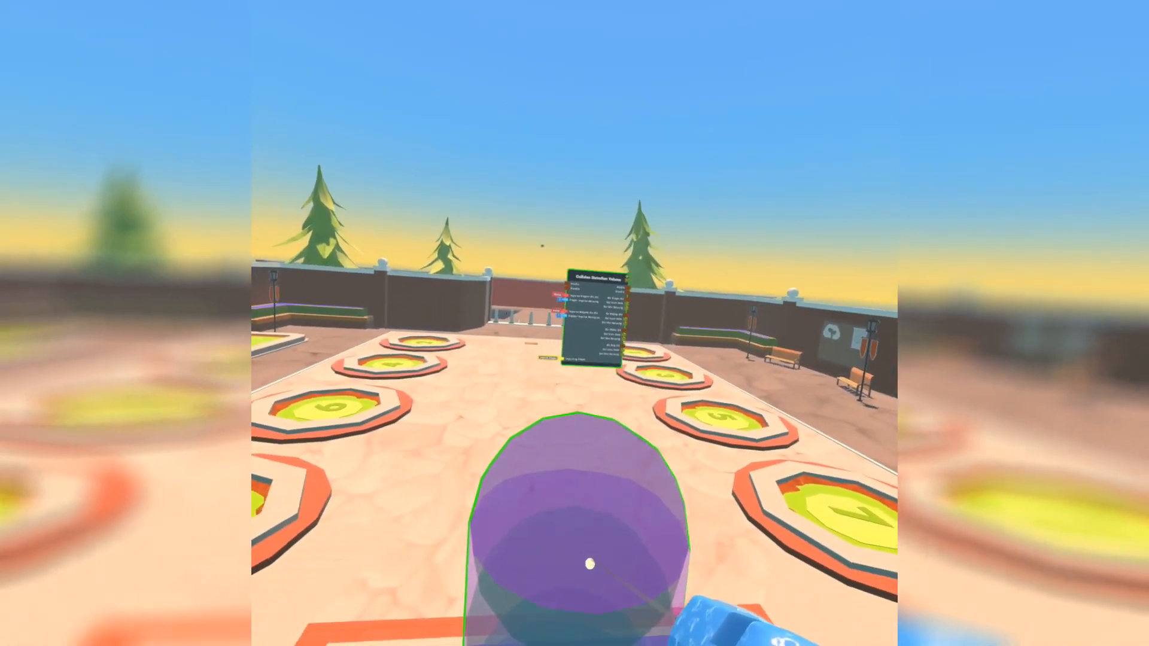